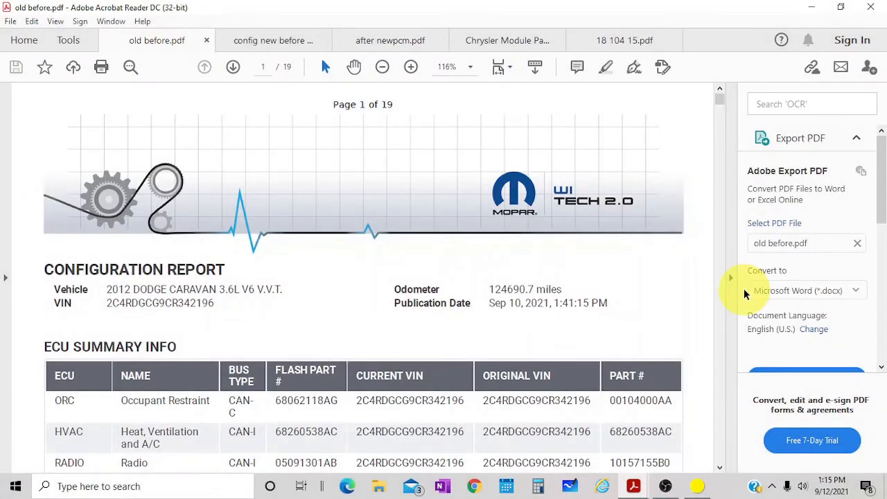
{"action": "mouse_move", "coordinate": [720, 109]}
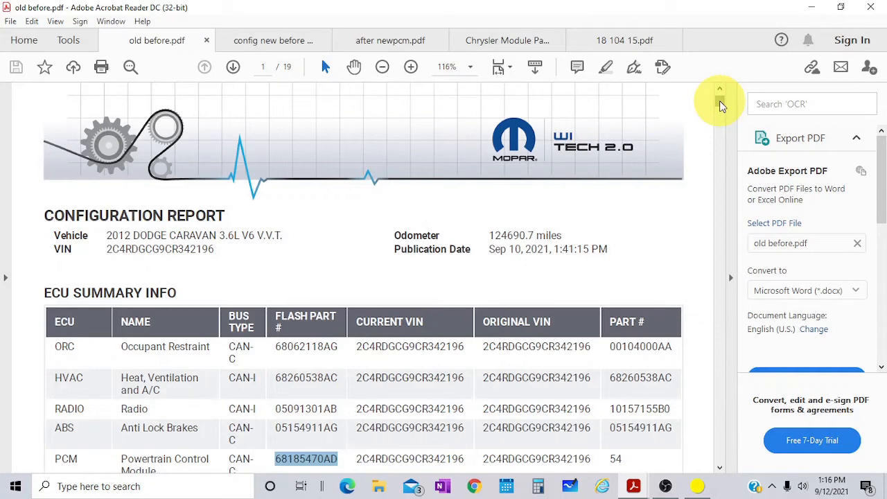
{"action": "mouse_move", "coordinate": [720, 104]}
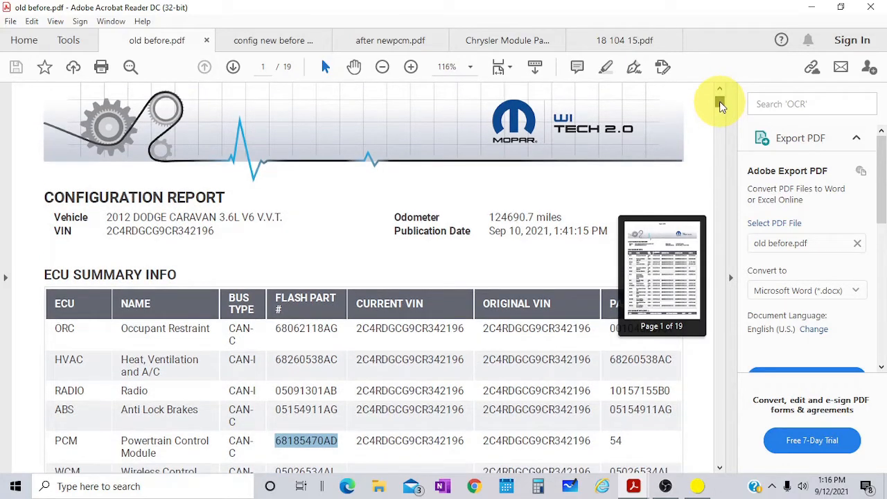
Page through the 'config new before program' report to its PCM configuration table.
{"action": "scroll", "scroll_direction": "down", "scroll_amount": 3}
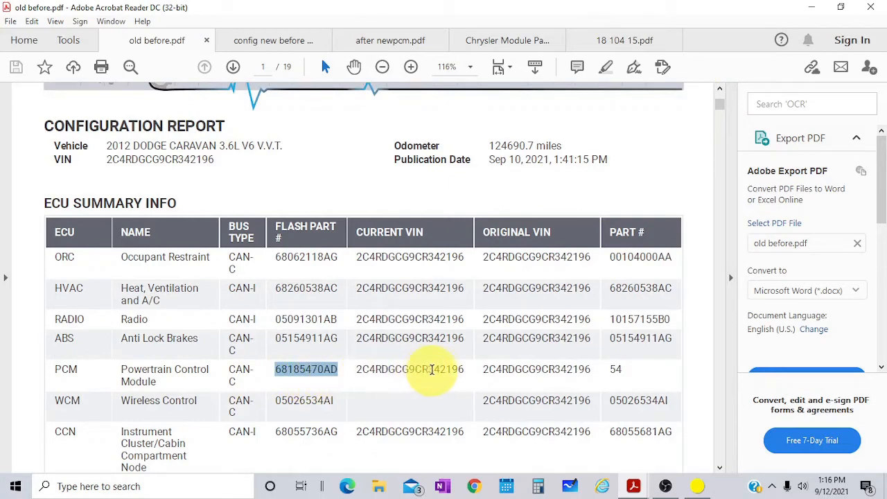
{"action": "mouse_move", "coordinate": [423, 284]}
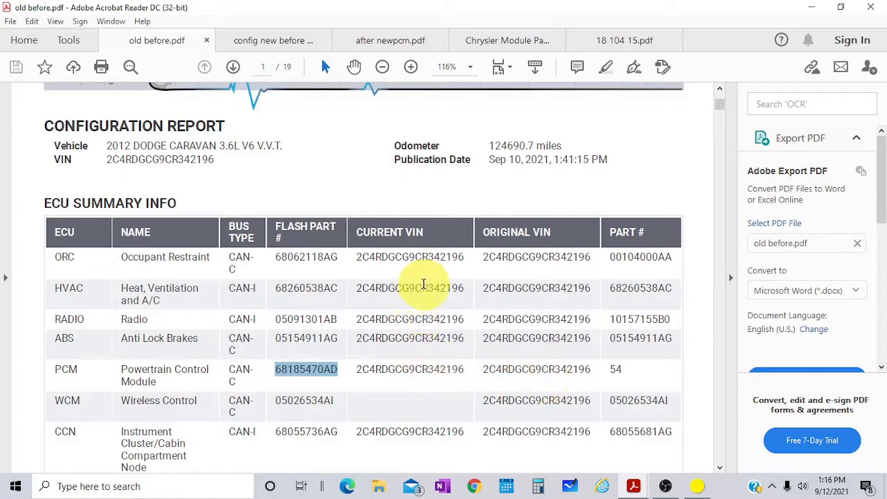
{"action": "mouse_move", "coordinate": [534, 326]}
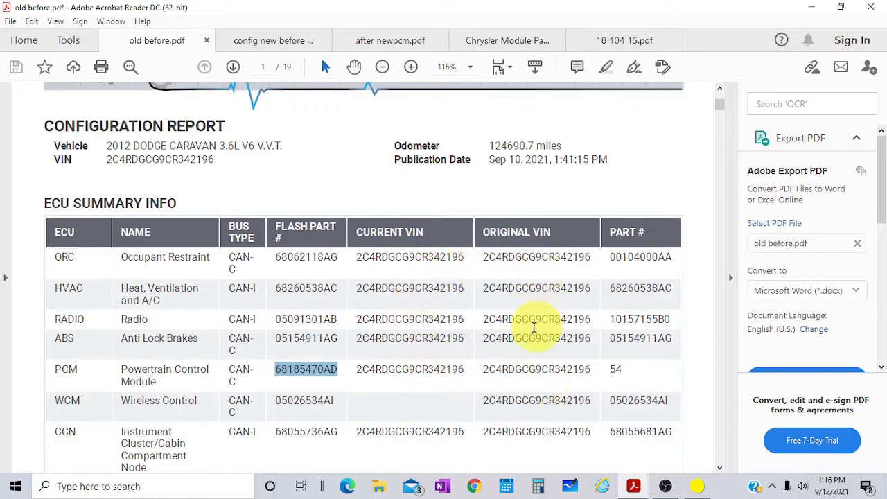
{"action": "mouse_move", "coordinate": [561, 372]}
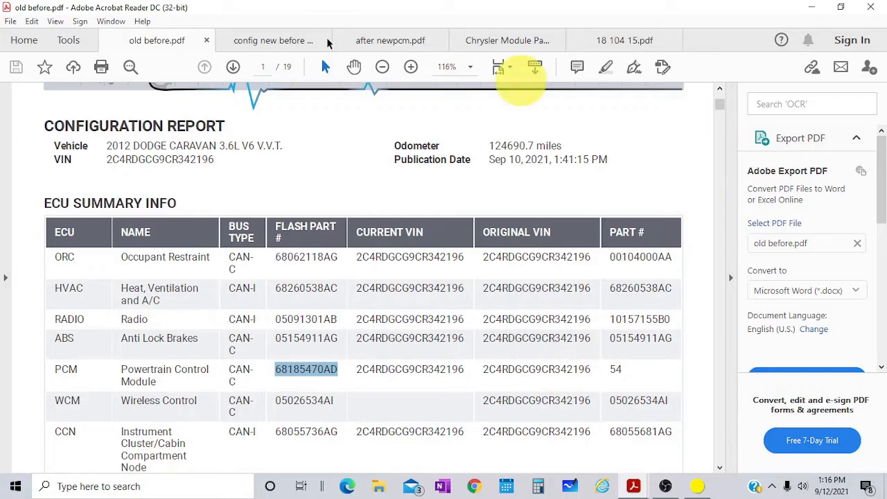
{"action": "mouse_move", "coordinate": [270, 40]}
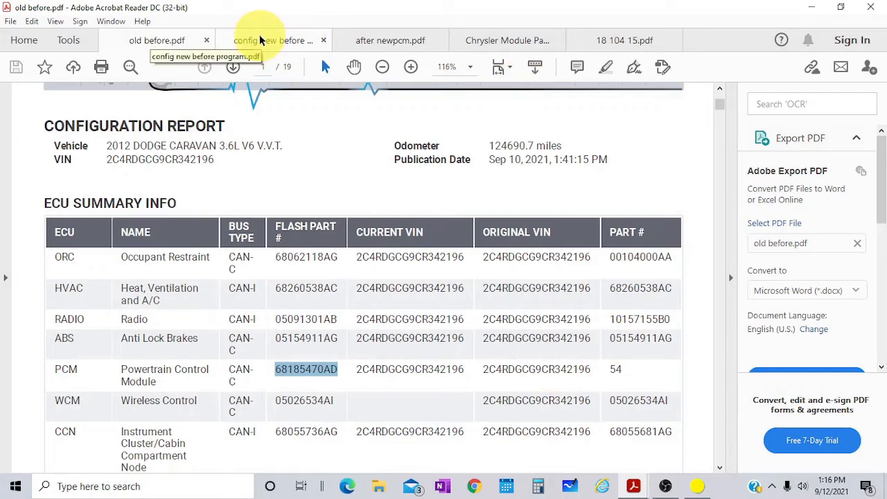
{"action": "left_click", "coordinate": [271, 40]}
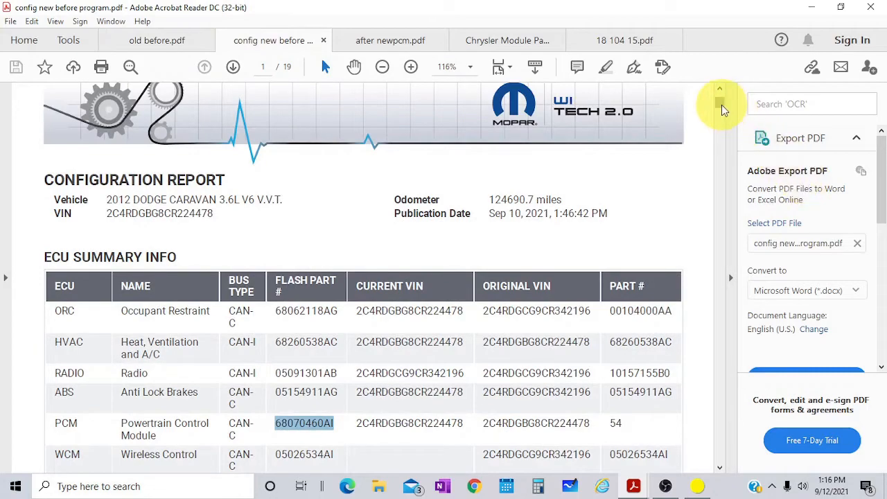
{"action": "scroll", "scroll_direction": "down", "scroll_amount": 3}
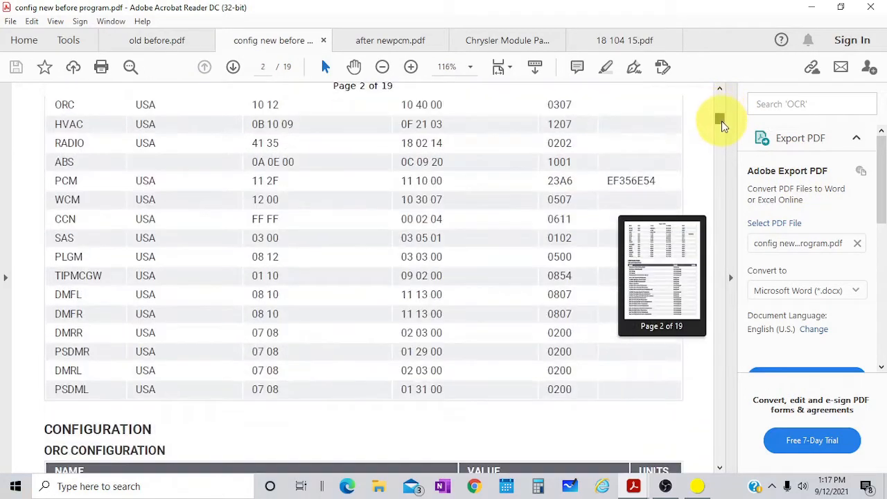
{"action": "scroll", "scroll_direction": "down", "scroll_amount": 3}
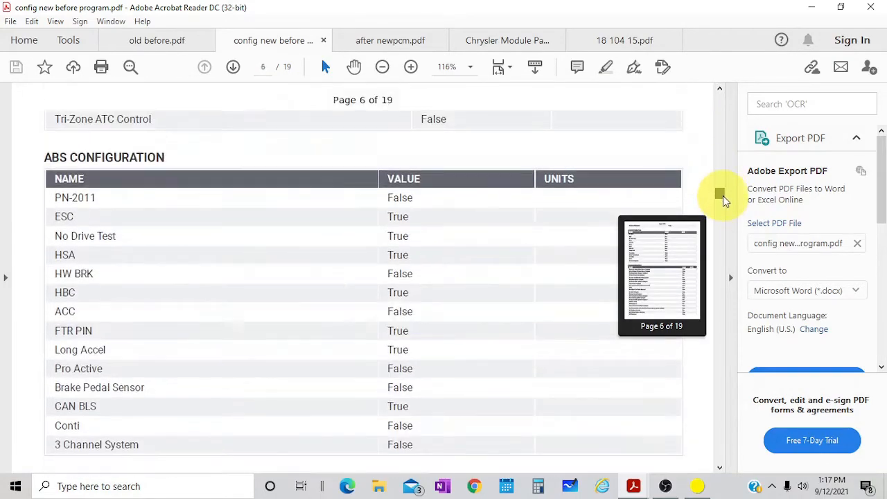
{"action": "scroll", "scroll_direction": "down", "scroll_amount": 3}
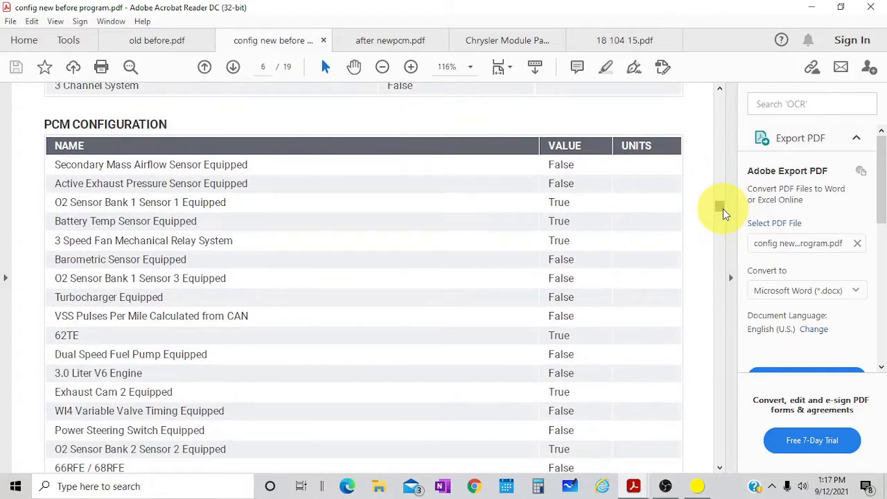
{"action": "mouse_move", "coordinate": [723, 210]}
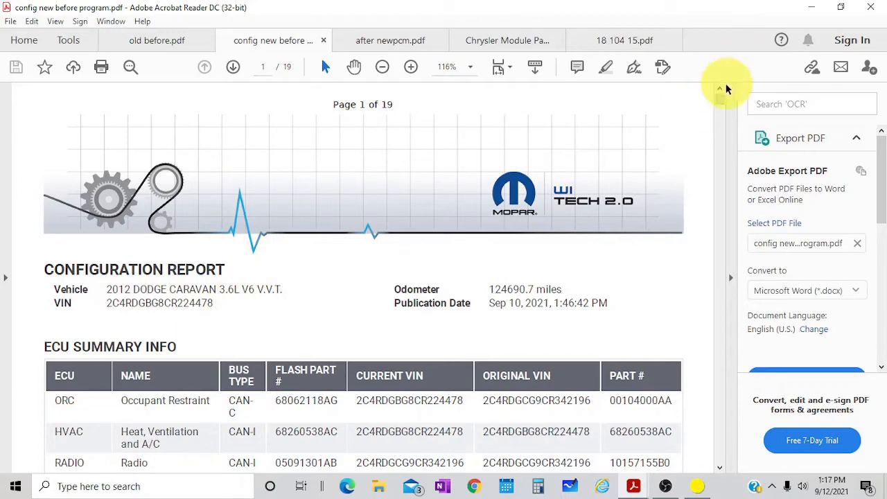
{"action": "scroll", "scroll_direction": "down", "scroll_amount": 3}
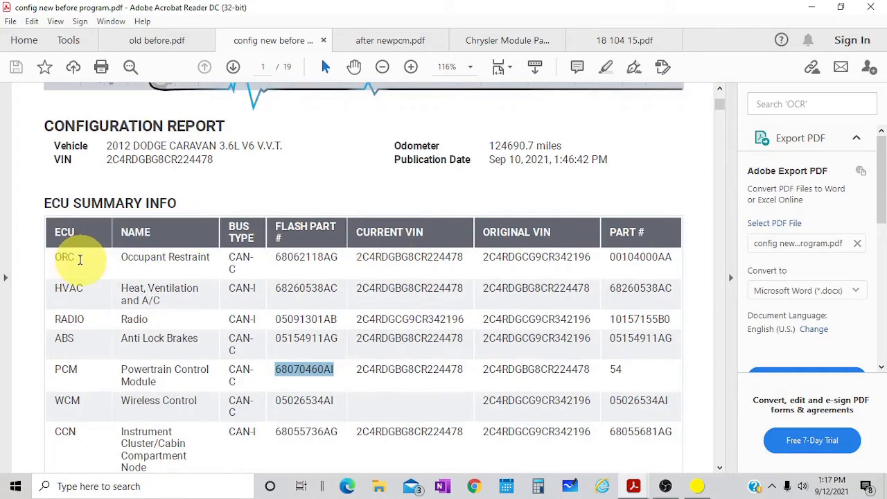
{"action": "mouse_move", "coordinate": [415, 271]}
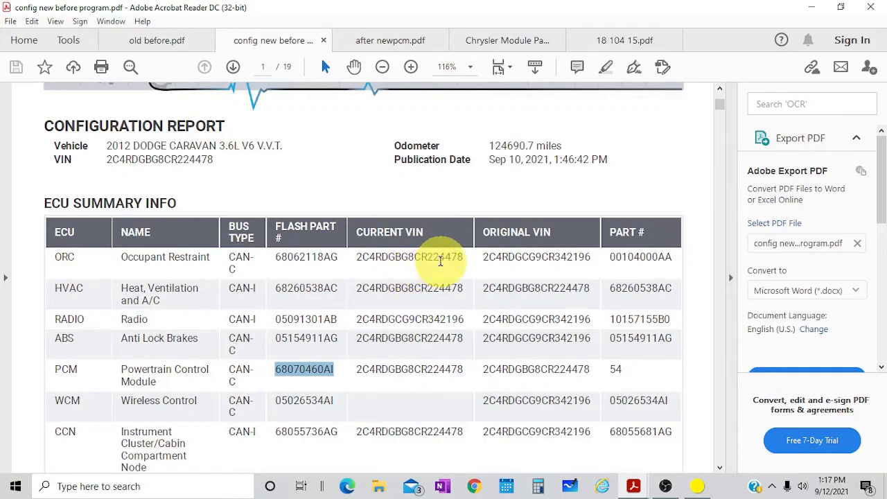
{"action": "mouse_move", "coordinate": [441, 290]}
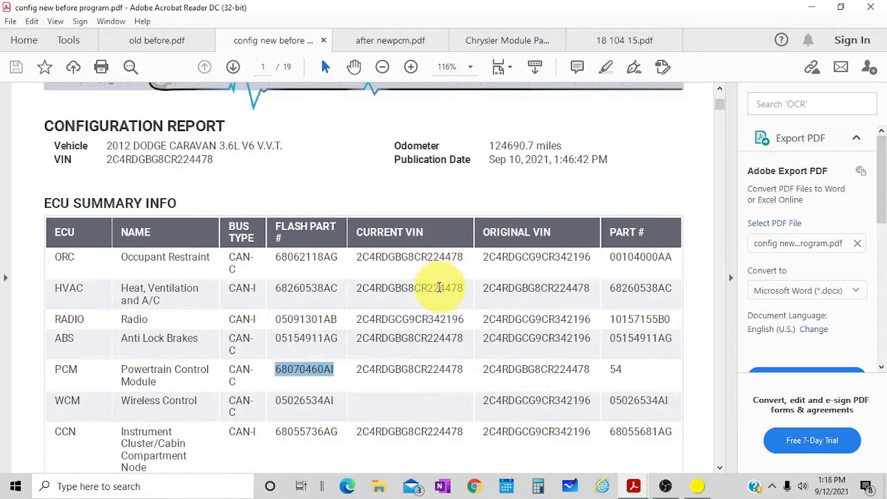
{"action": "mouse_move", "coordinate": [260, 263]}
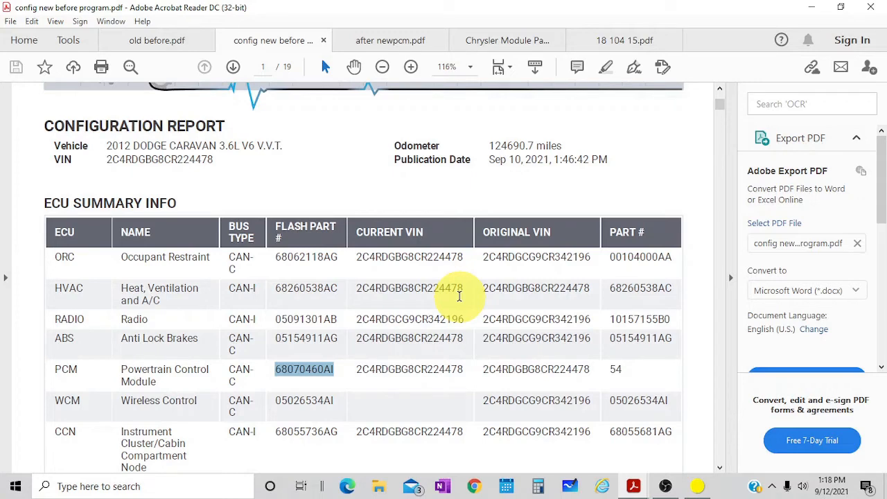
{"action": "mouse_move", "coordinate": [447, 257]}
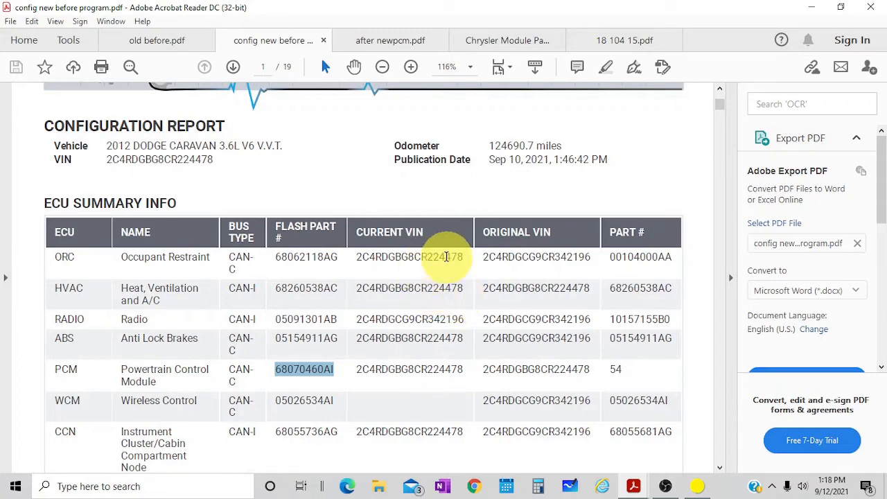
{"action": "mouse_move", "coordinate": [442, 282]}
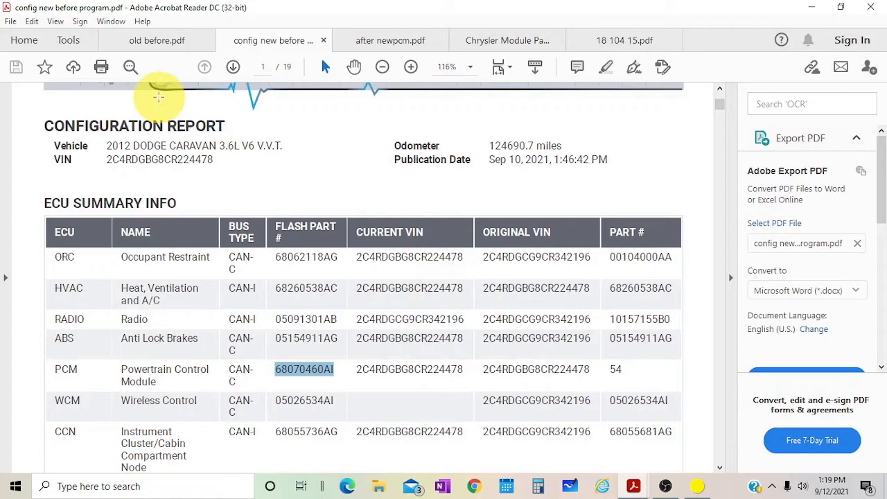
Show the 'after newpcm' ECU summary table with part number 68185470AD at 116% zoom.
{"action": "left_click", "coordinate": [156, 40]}
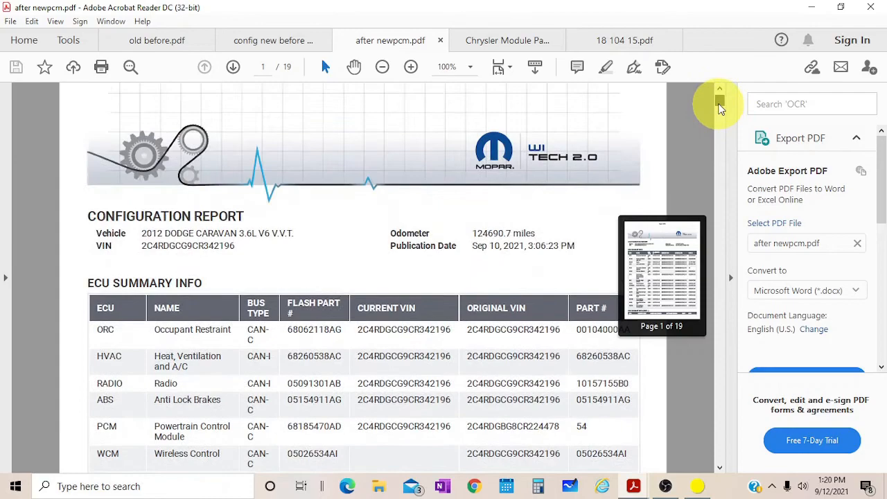
{"action": "scroll", "scroll_direction": "down", "scroll_amount": 3}
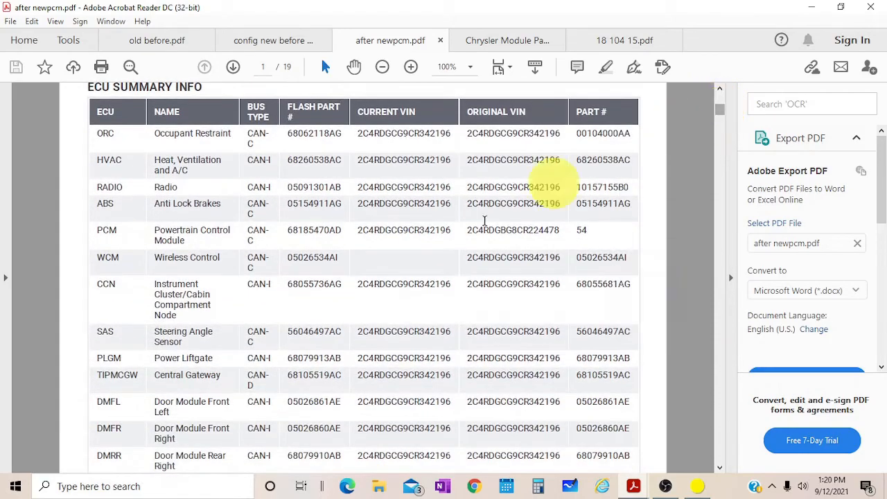
{"action": "left_click", "coordinate": [410, 66]}
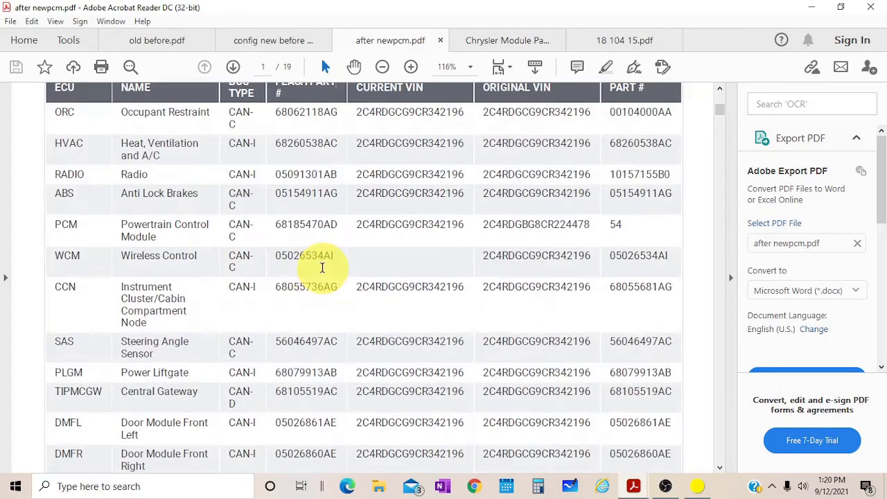
{"action": "mouse_move", "coordinate": [441, 227]}
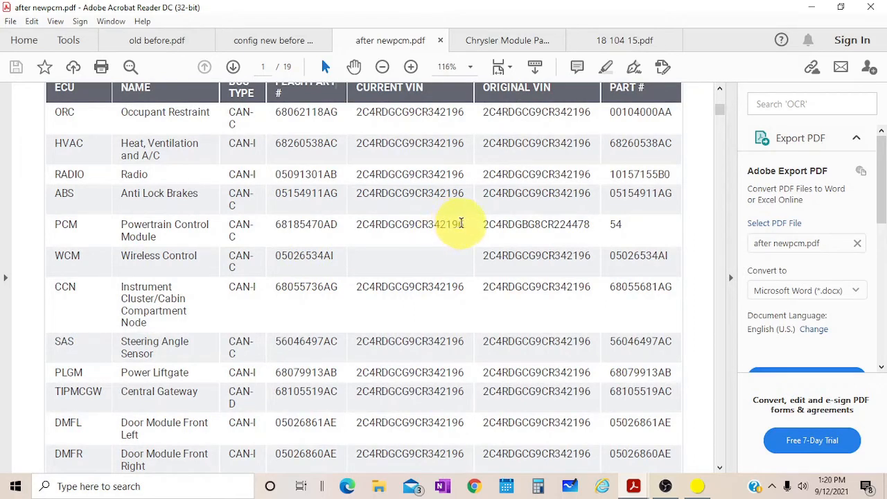
{"action": "mouse_move", "coordinate": [538, 112]}
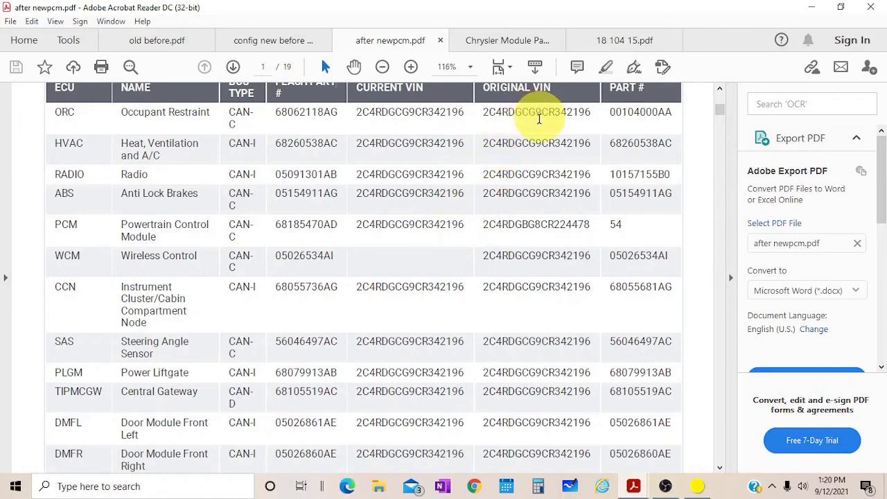
{"action": "mouse_move", "coordinate": [585, 228]}
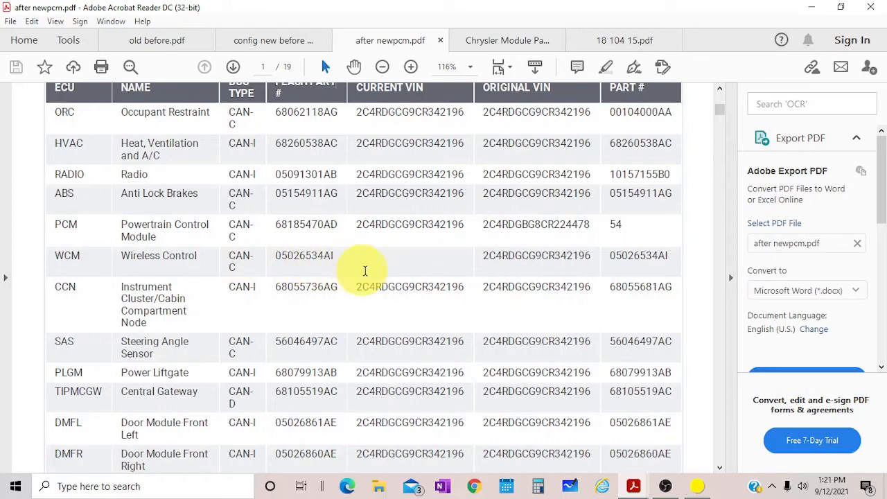
{"action": "mouse_move", "coordinate": [395, 277]}
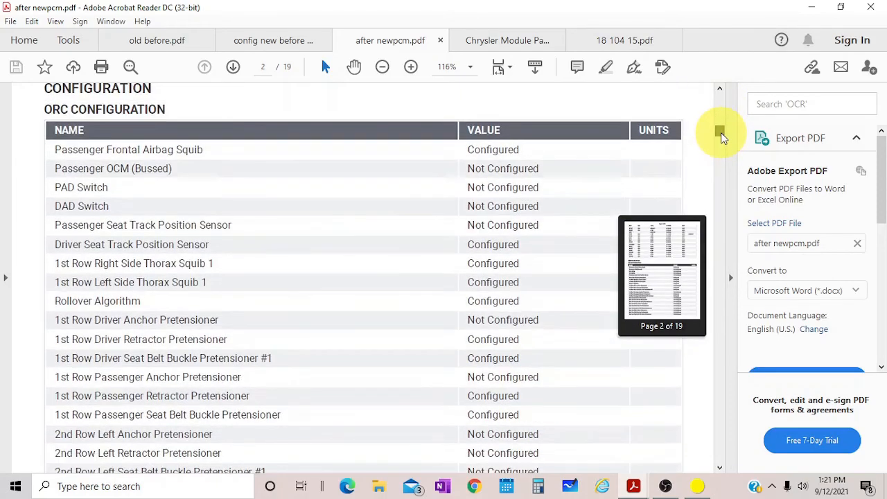
{"action": "left_click", "coordinate": [719, 93]}
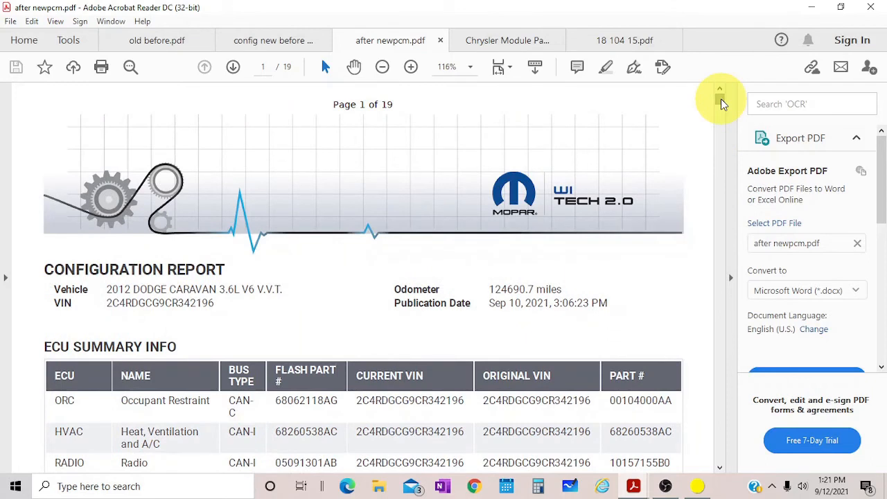